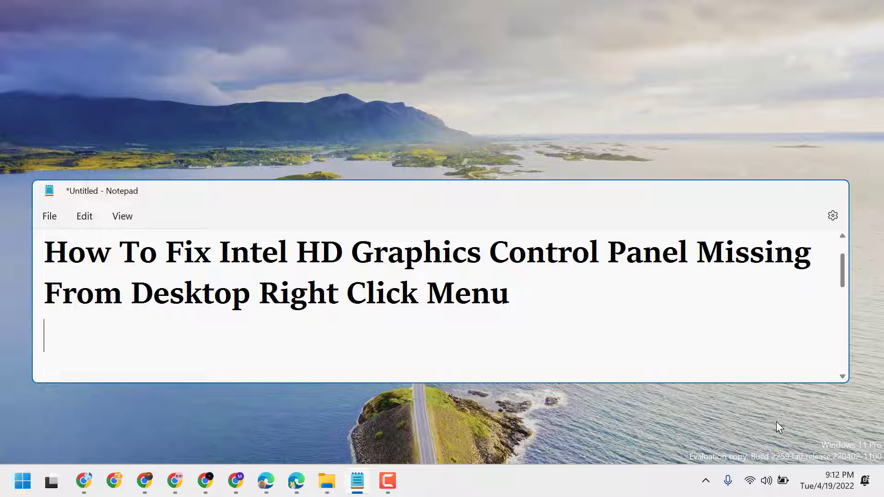
pyautogui.moveTo(750, 201)
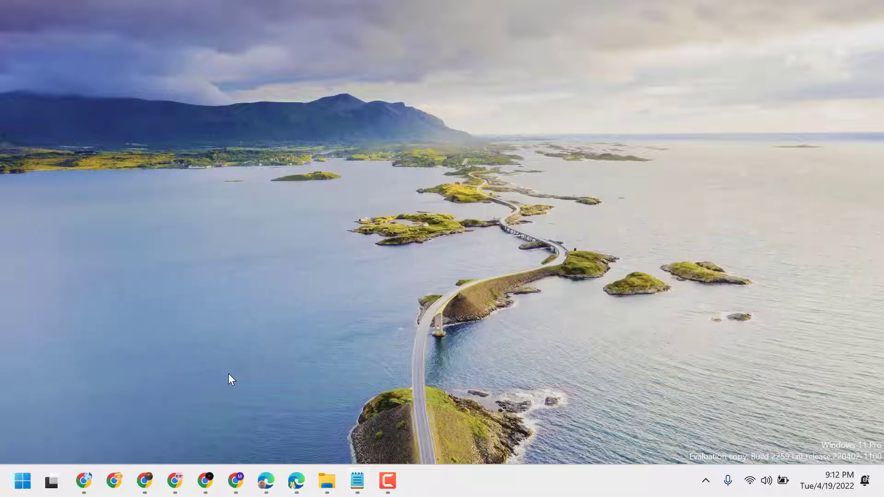
# Step: Search the Start menu for regedit and launch Registry Editor
pyautogui.click(22, 482)
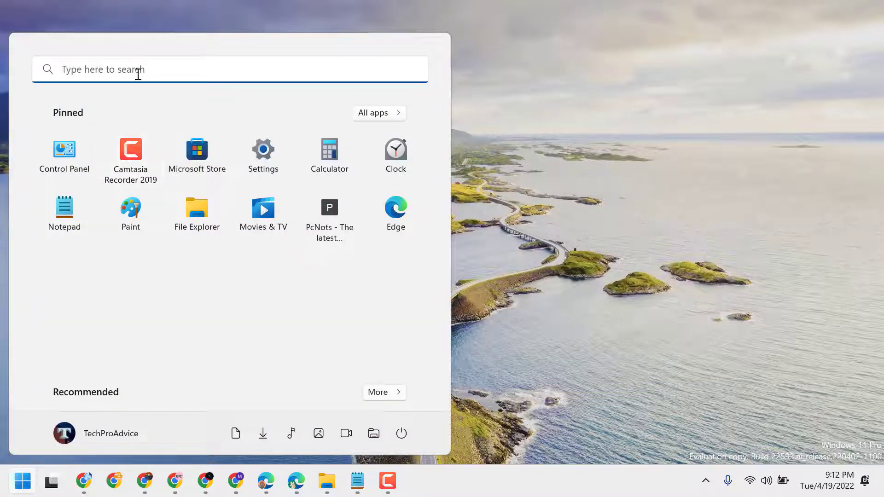
pyautogui.write('registry Editor')
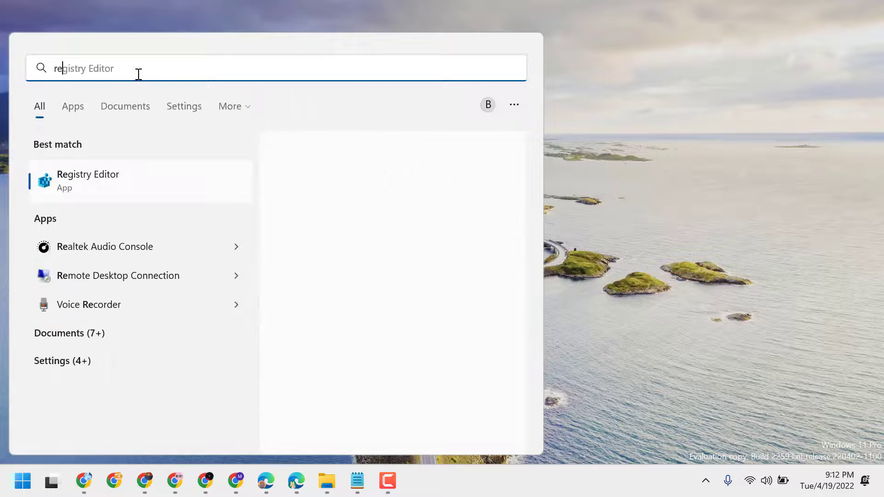
pyautogui.write('reged')
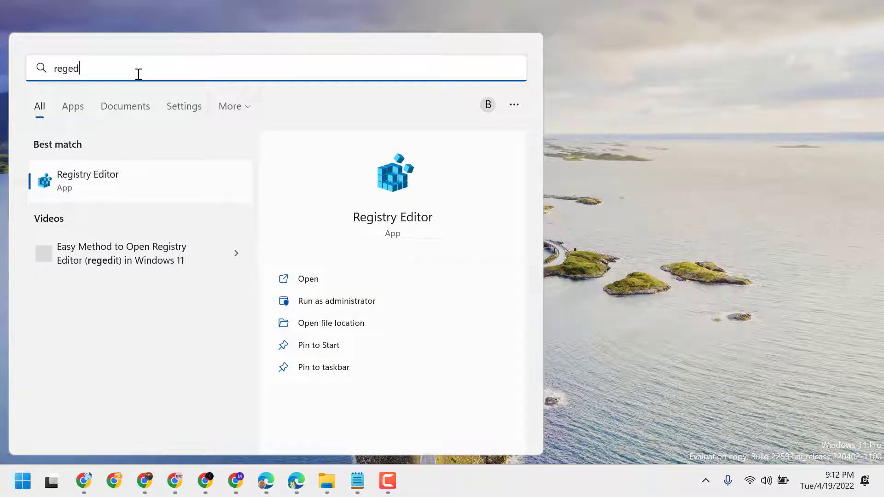
pyautogui.write('i')
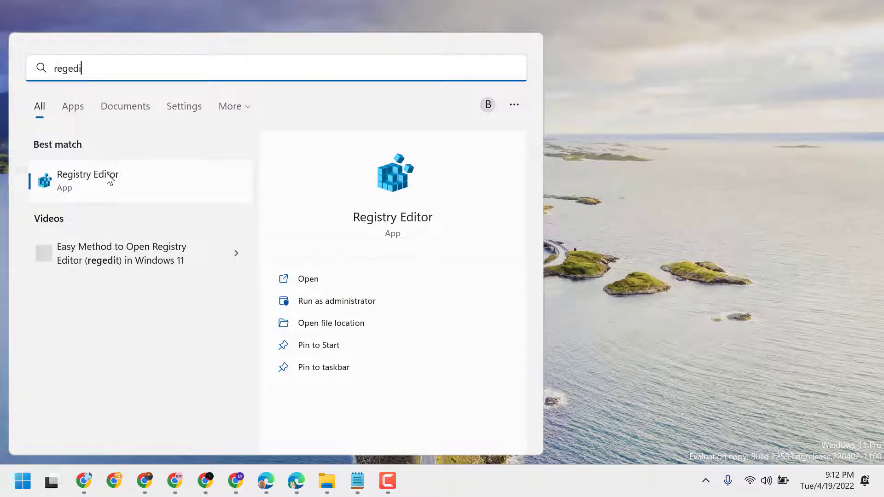
pyautogui.click(88, 180)
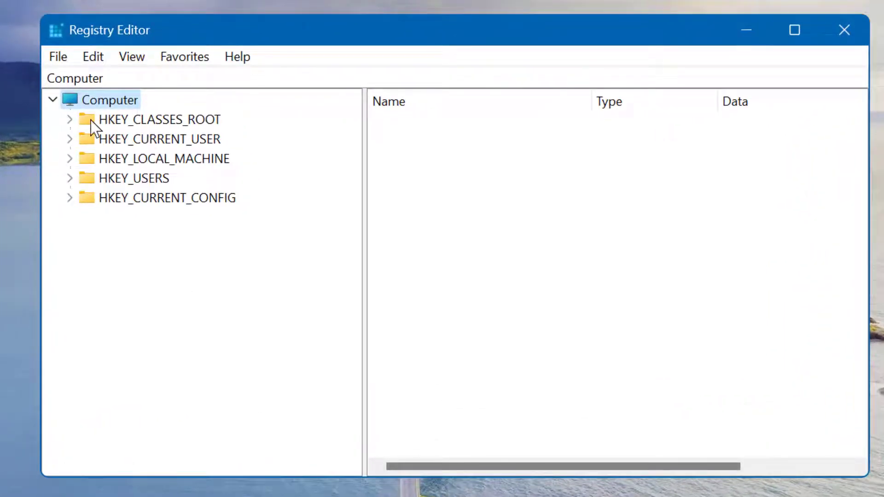
# Step: Expand HKEY_CLASSES_ROOT\Directory\Background\shellex to reveal ContextMenuHandlers
pyautogui.click(68, 119)
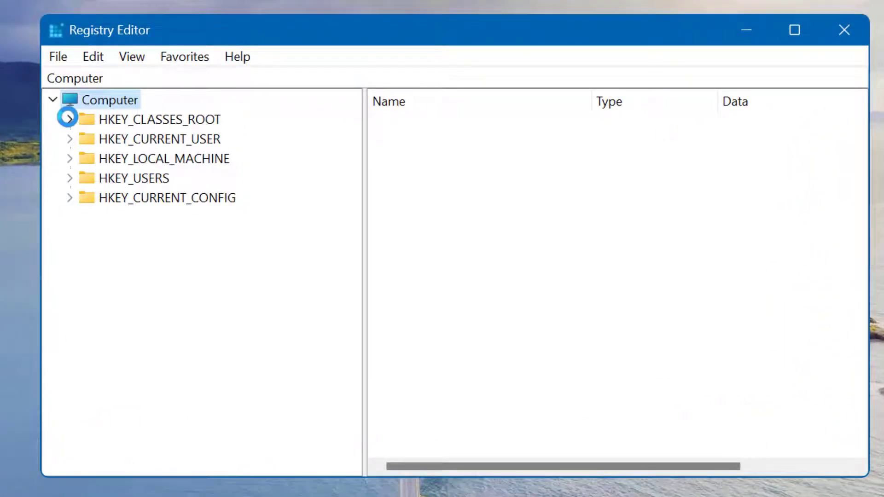
pyautogui.click(67, 119)
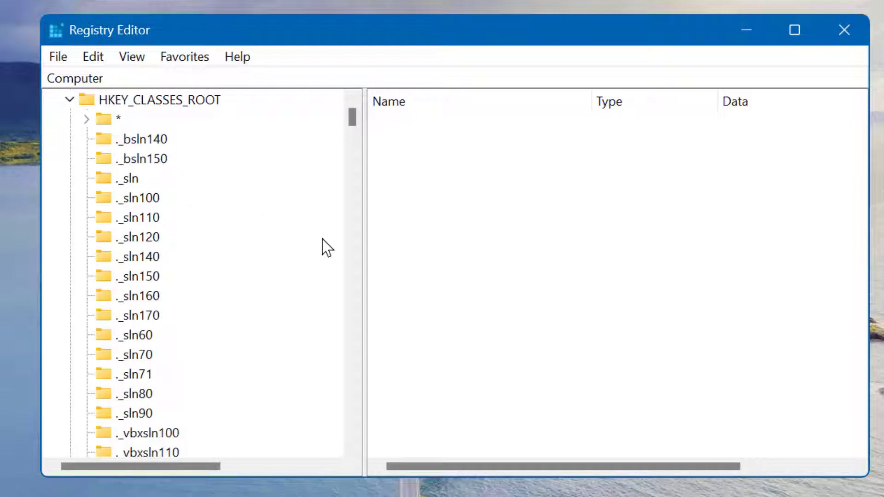
pyautogui.scroll(-3)
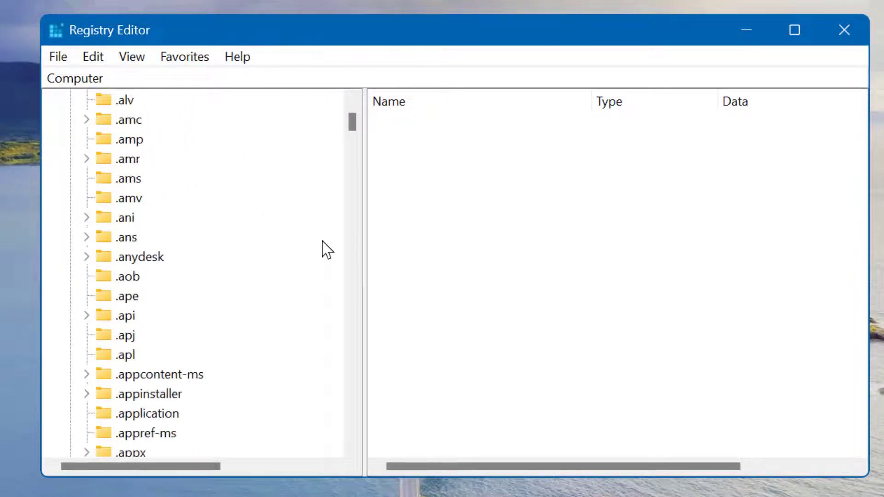
pyautogui.scroll(-3)
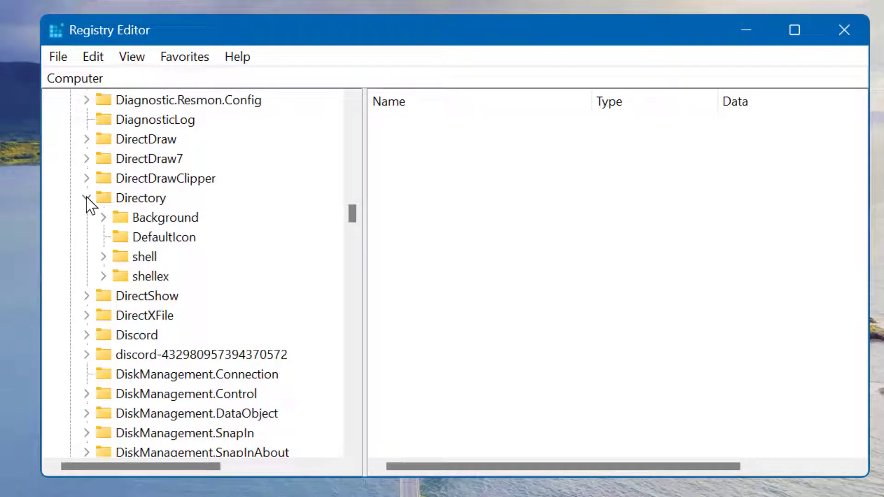
pyautogui.click(103, 216)
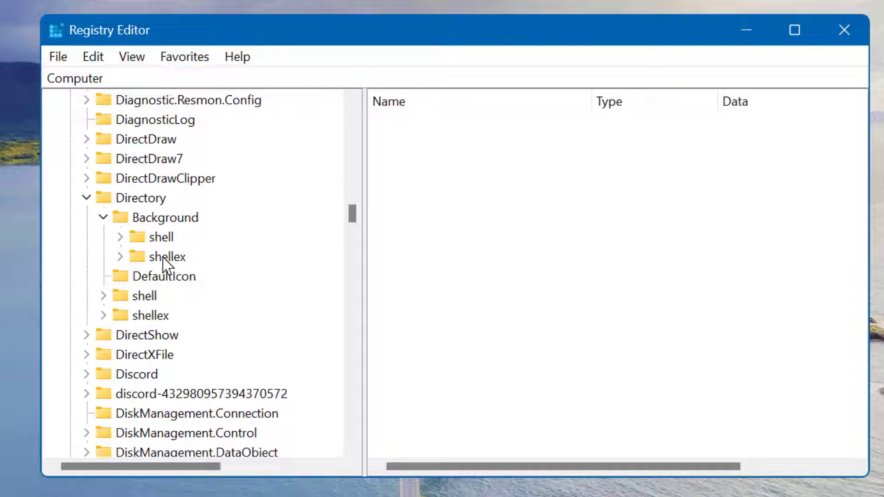
pyautogui.moveTo(134, 268)
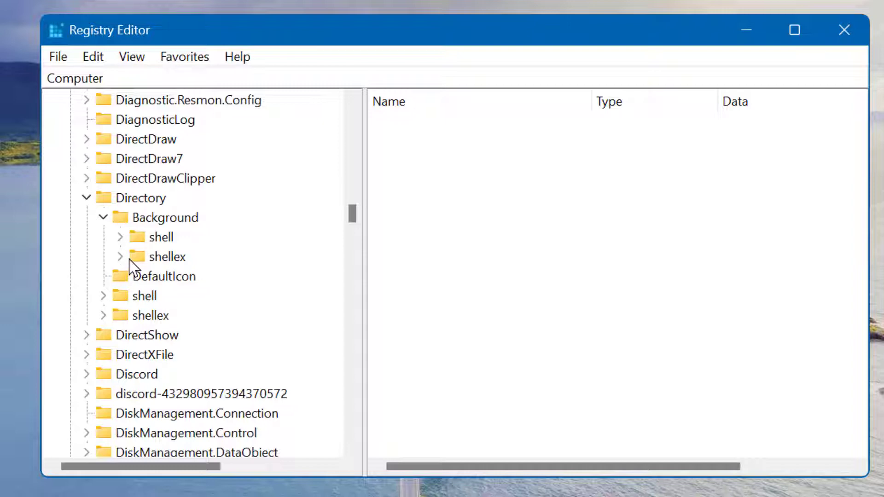
pyautogui.click(120, 256)
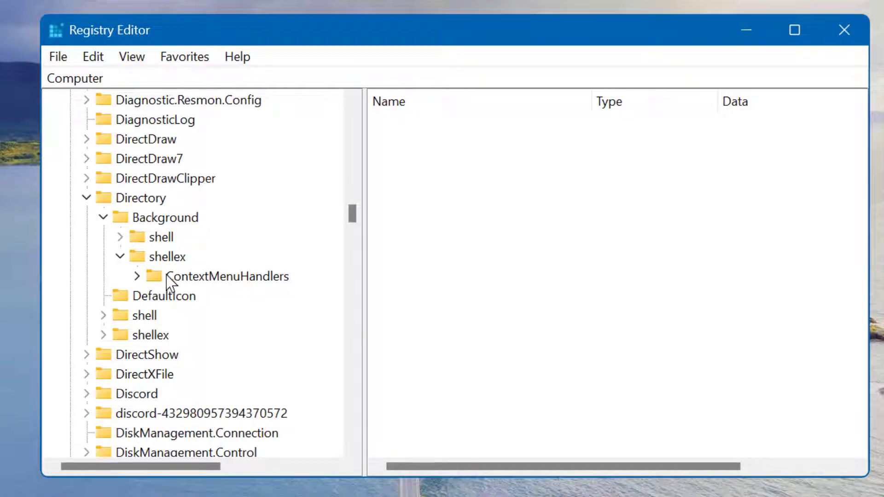
pyautogui.moveTo(201, 297)
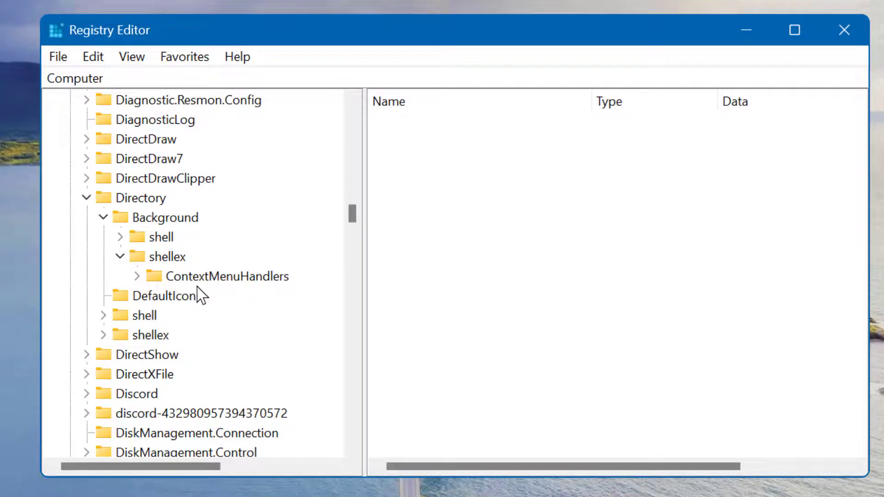
pyautogui.click(794, 30)
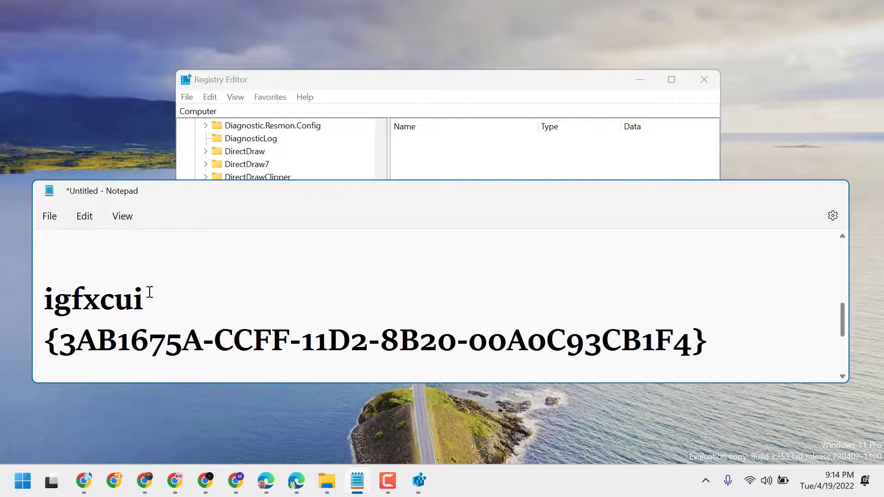
# Step: Select the key name igfxcui in the Notepad notes
pyautogui.doubleClick(93, 299)
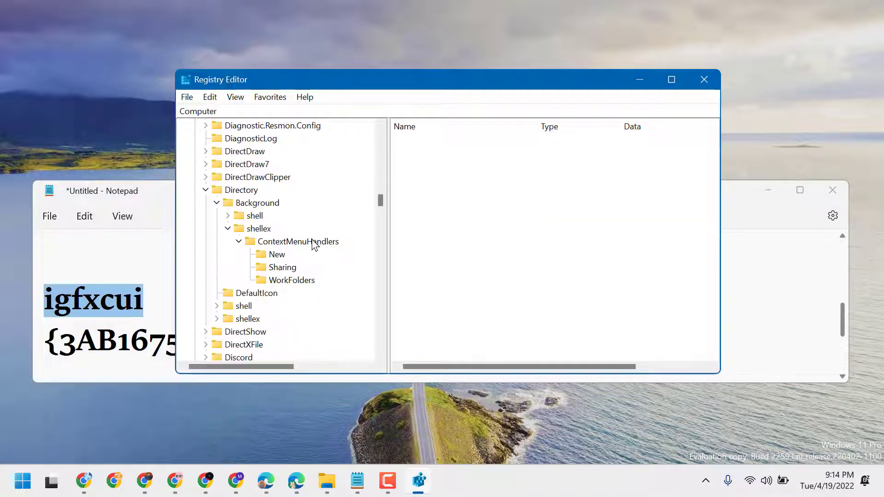
# Step: Create a new key 'igfxcui' under ContextMenuHandlers
pyautogui.rightClick(296, 241)
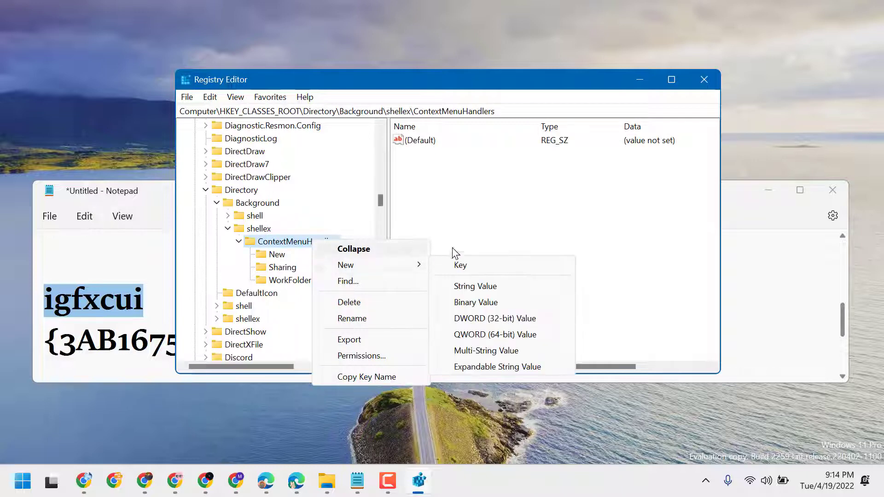
pyautogui.click(460, 265)
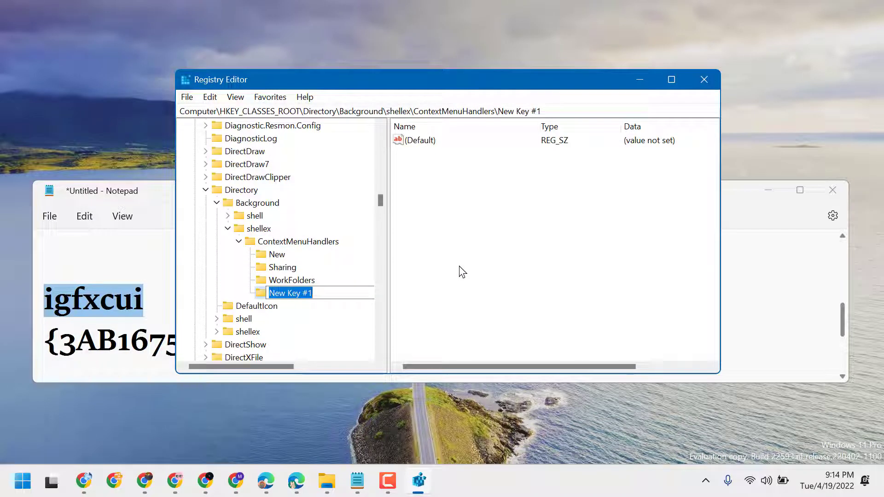
pyautogui.write('igfxcui')
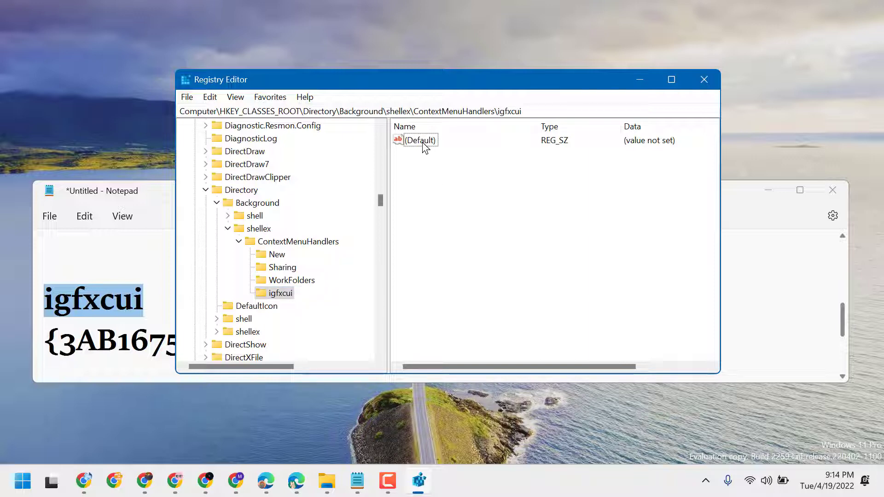
# Step: Set igfxcui's (Default) value to {3AB1675A-CCFF-11D2-8B20-00A0C93CB1F4}
pyautogui.doubleClick(420, 140)
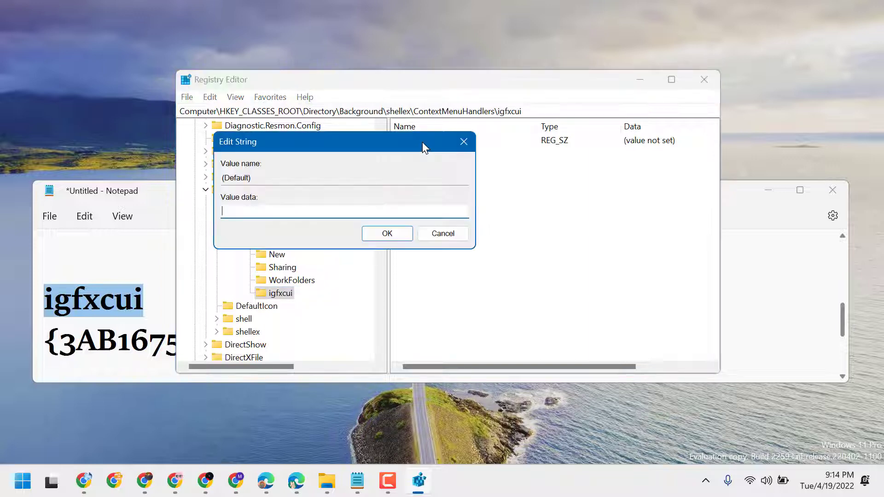
pyautogui.moveTo(298, 482)
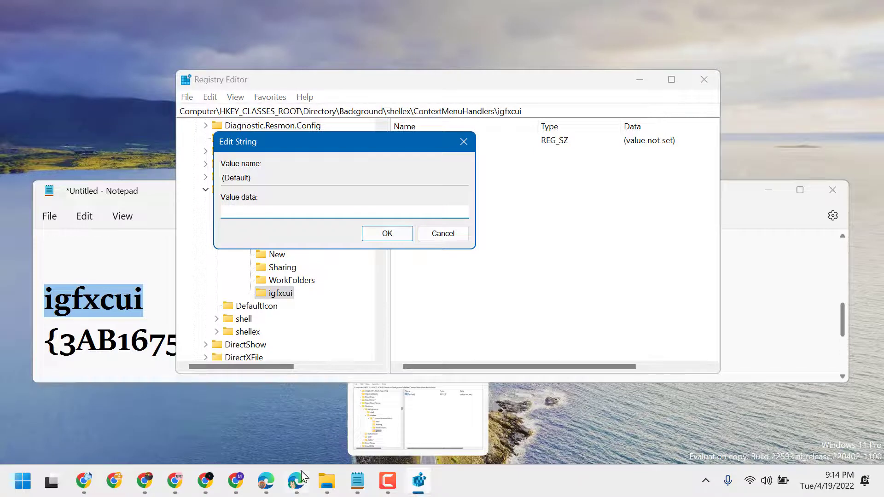
pyautogui.click(357, 482)
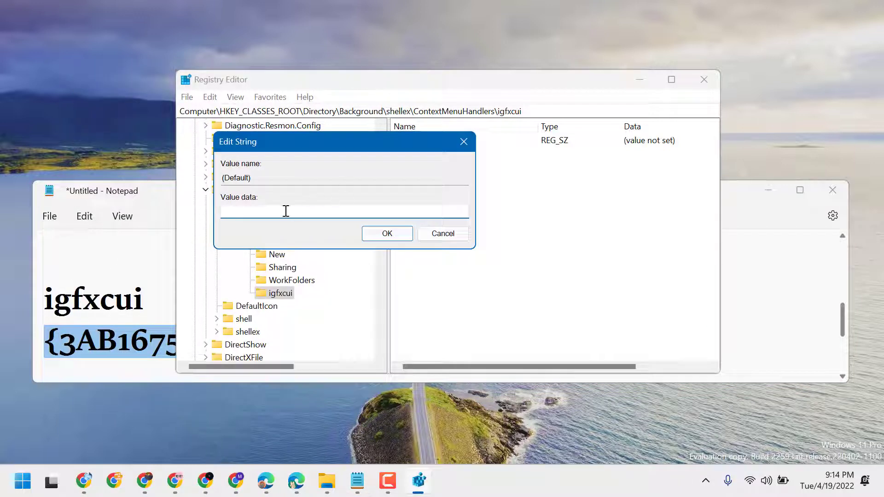
pyautogui.write('{3AB1675A-CCFF-11D2-8B20-00A0C93CB1F4}')
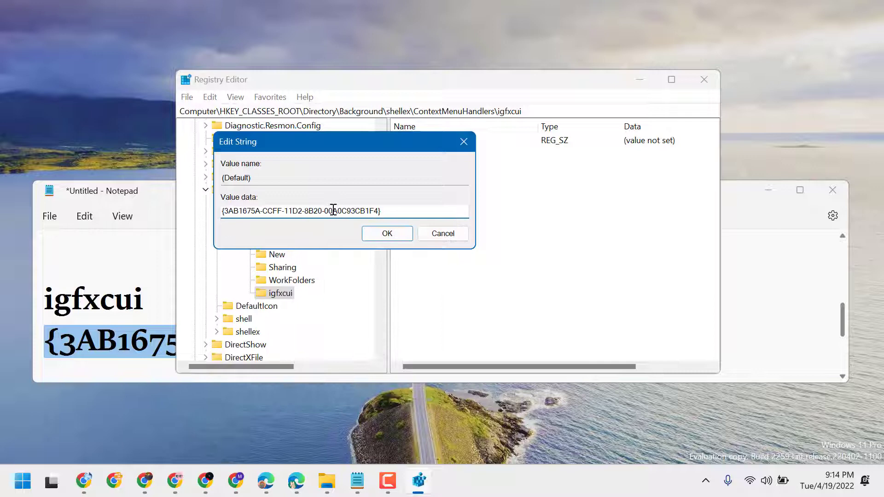
pyautogui.click(387, 233)
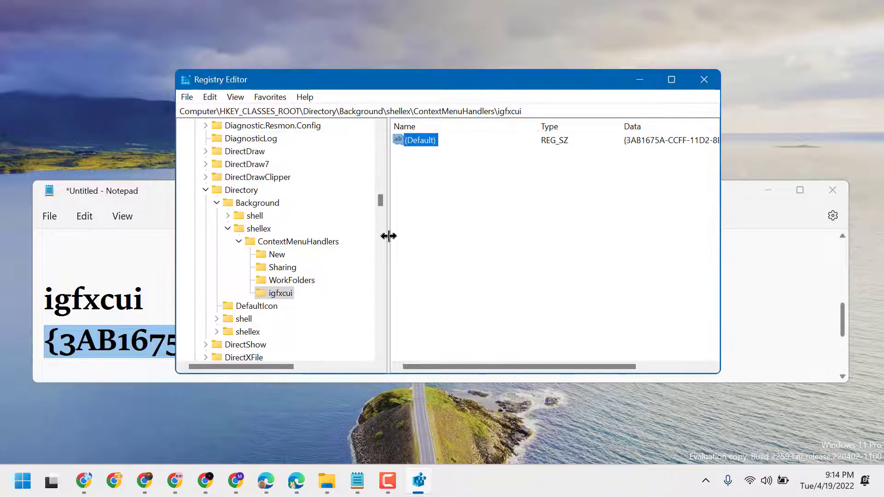
pyautogui.moveTo(339, 477)
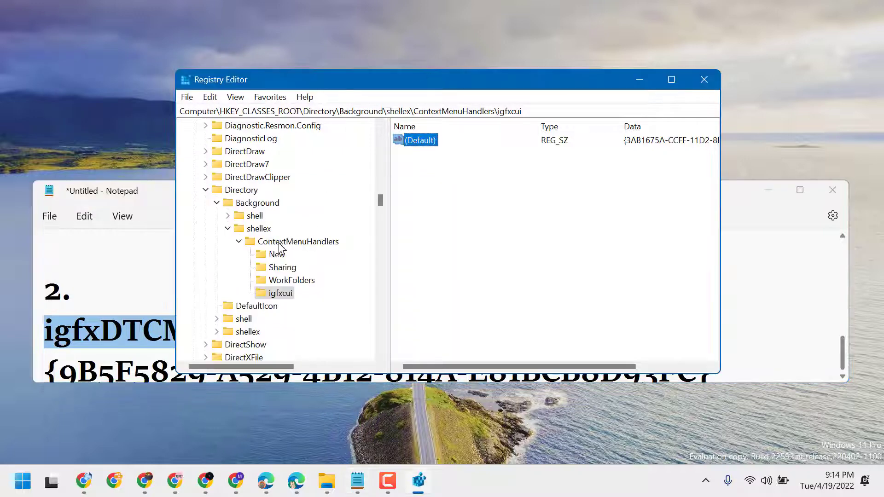
# Step: Create a second key 'igfxDTCM' under ContextMenuHandlers
pyautogui.rightClick(298, 241)
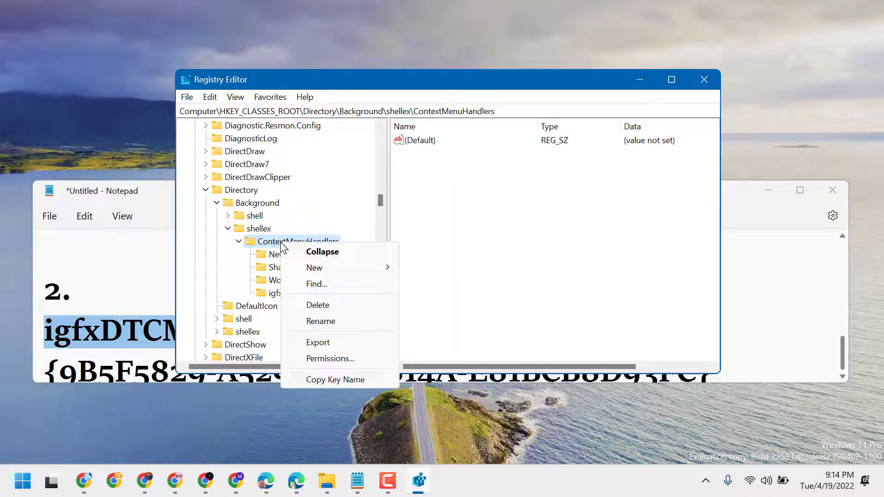
pyautogui.click(314, 267)
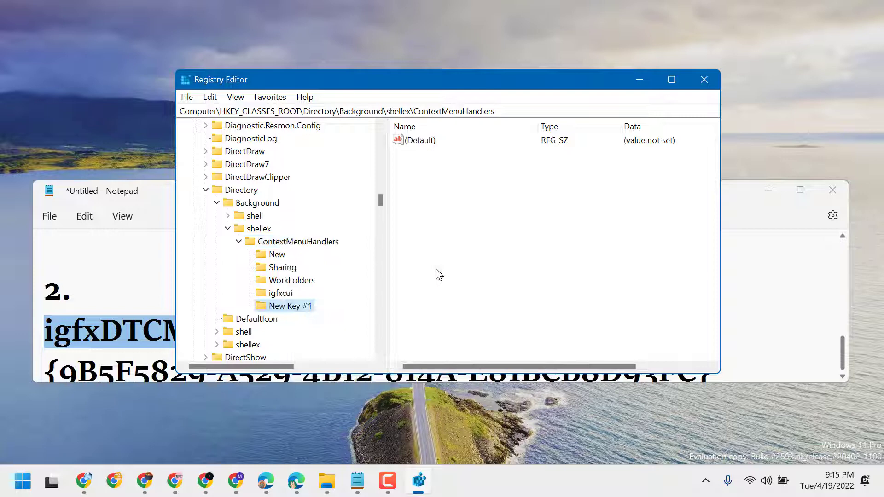
pyautogui.write('igfxDTCM')
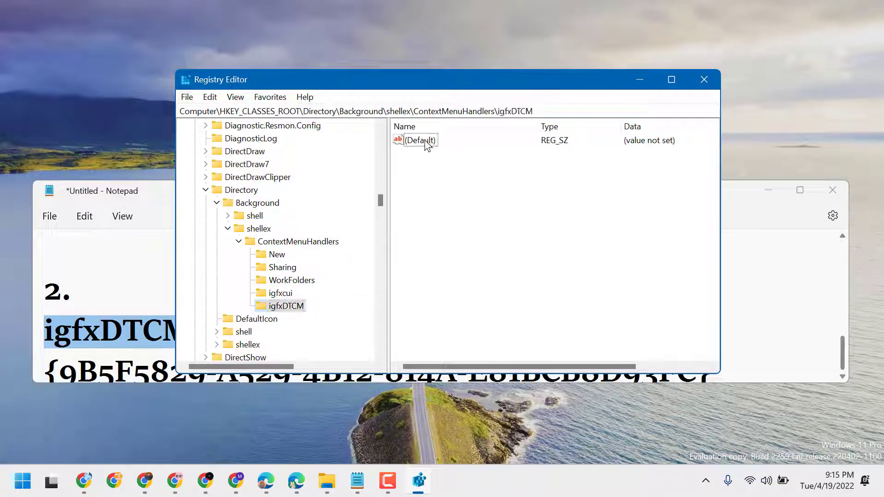
# Step: Paste {9B5F5829-A529-4B12-814A-E81BCB8D93FC} as igfxDTCM's (Default) value and confirm
pyautogui.doubleClick(419, 141)
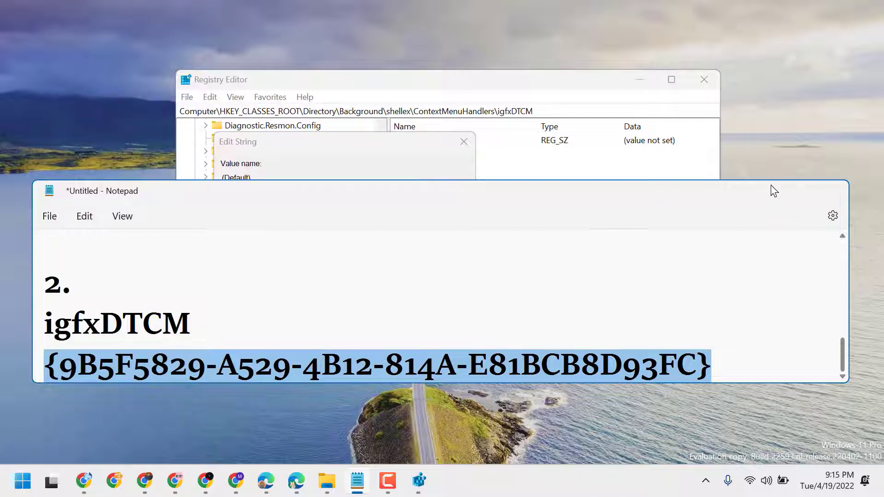
pyautogui.rightClick(259, 223)
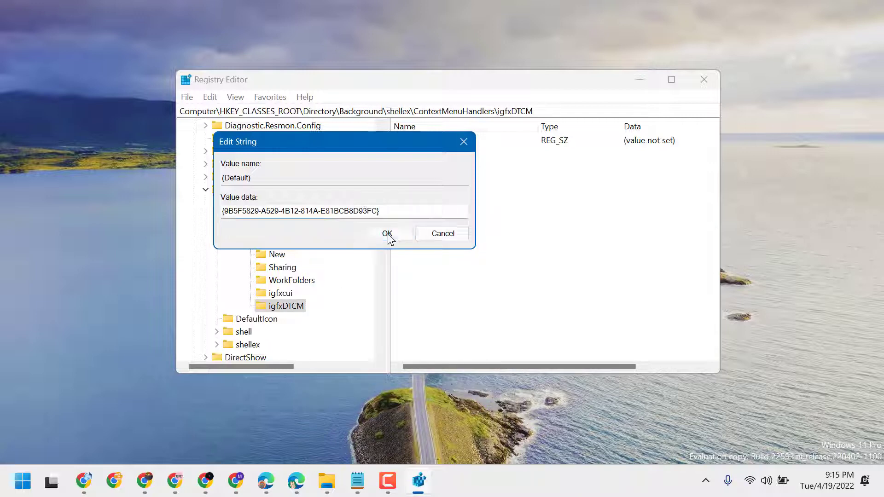
pyautogui.click(387, 234)
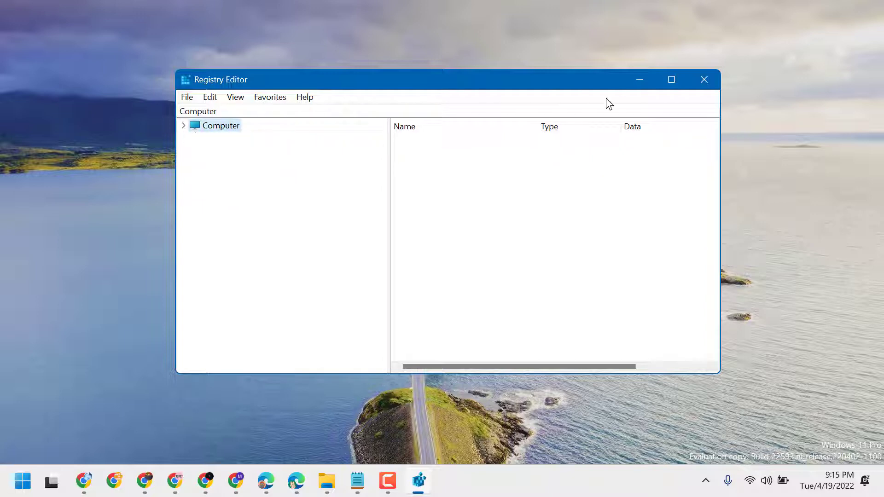
# Step: Close Registry Editor and return to the Notepad notes
pyautogui.click(704, 79)
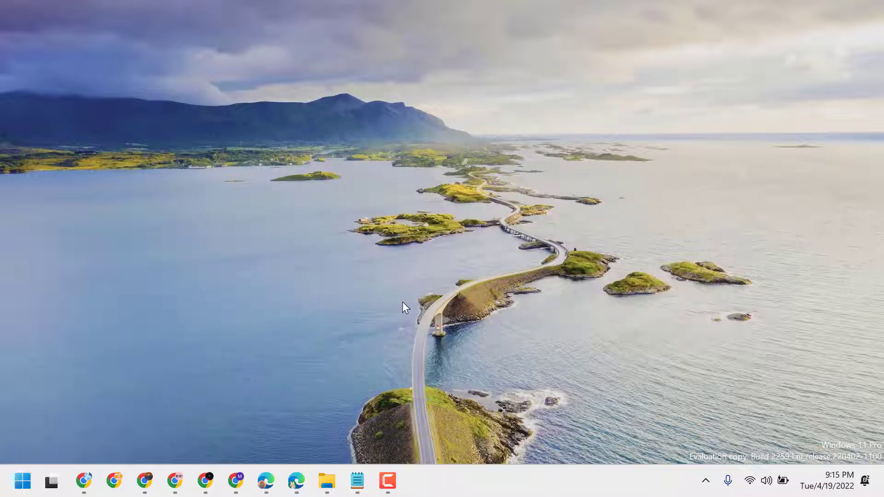
pyautogui.click(357, 482)
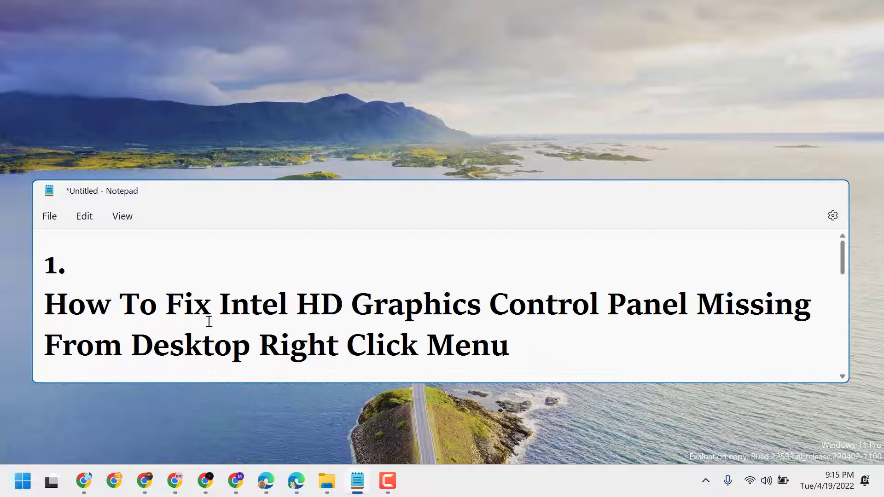